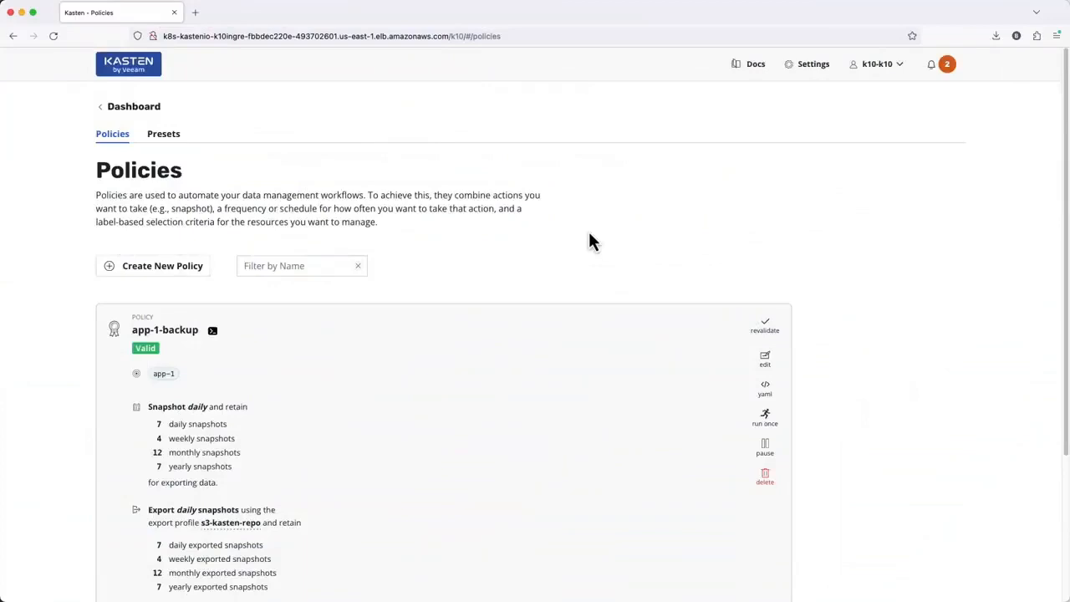
mouse_move(449, 242)
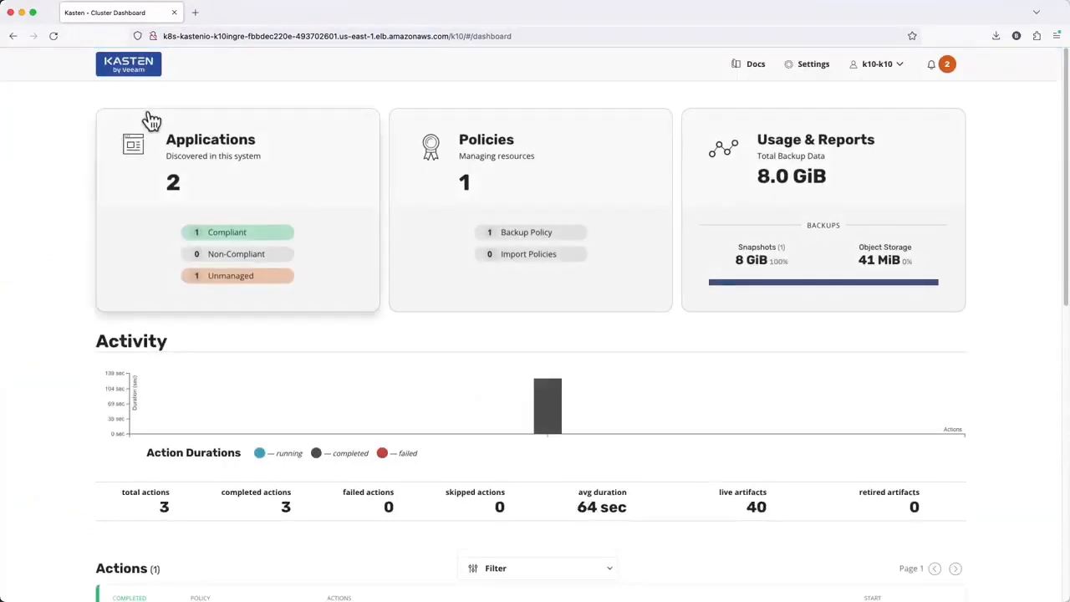
mouse_move(347, 225)
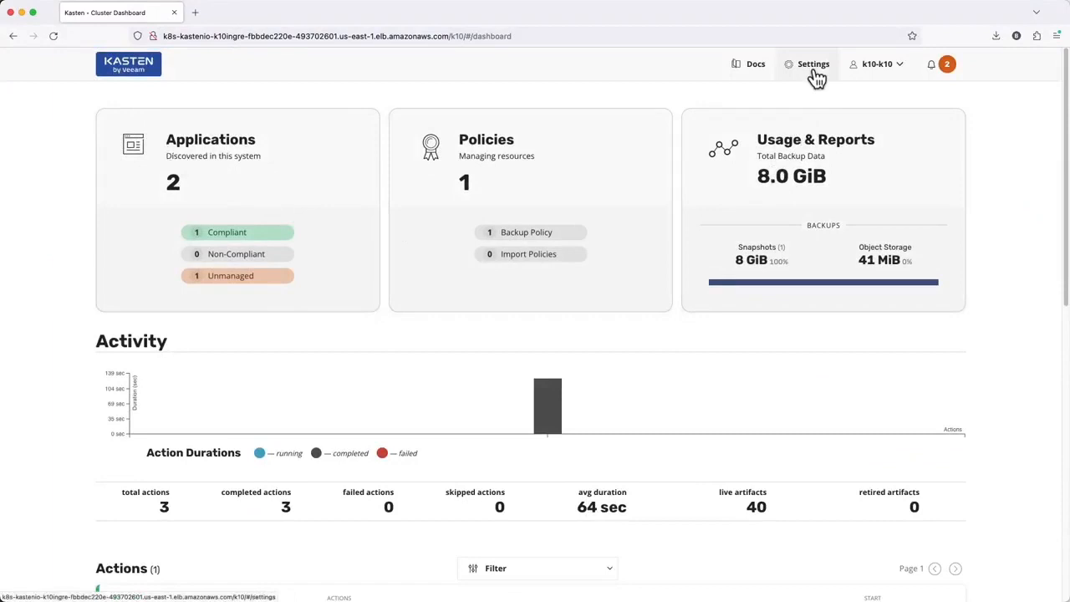
Step: Copy the 6.0.3-to-6.0.4 Helm upgrade commands from Support's Upgrade Status section
click(813, 63)
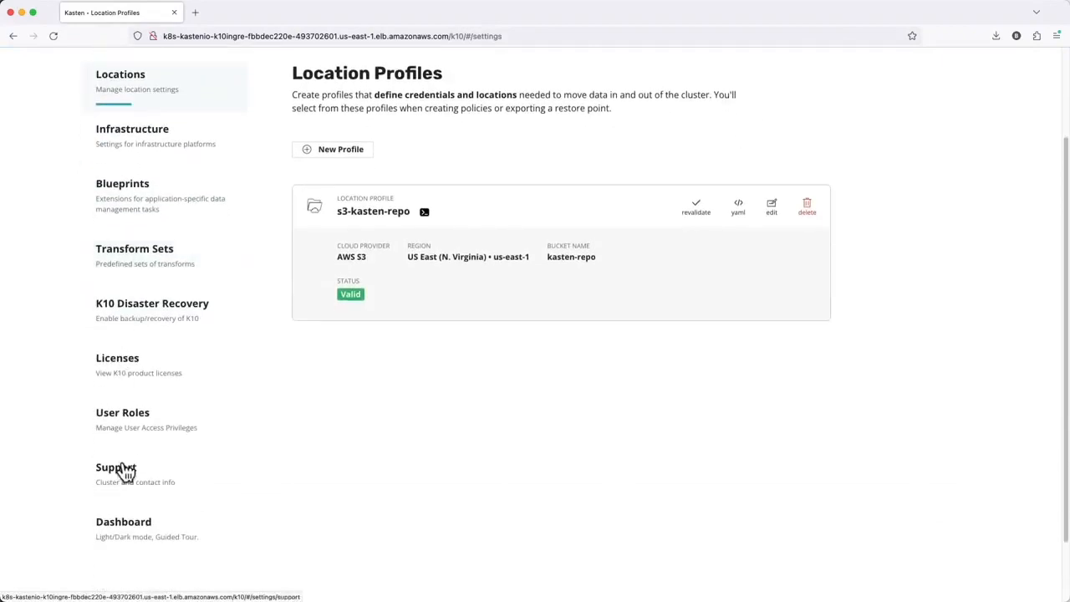
click(115, 468)
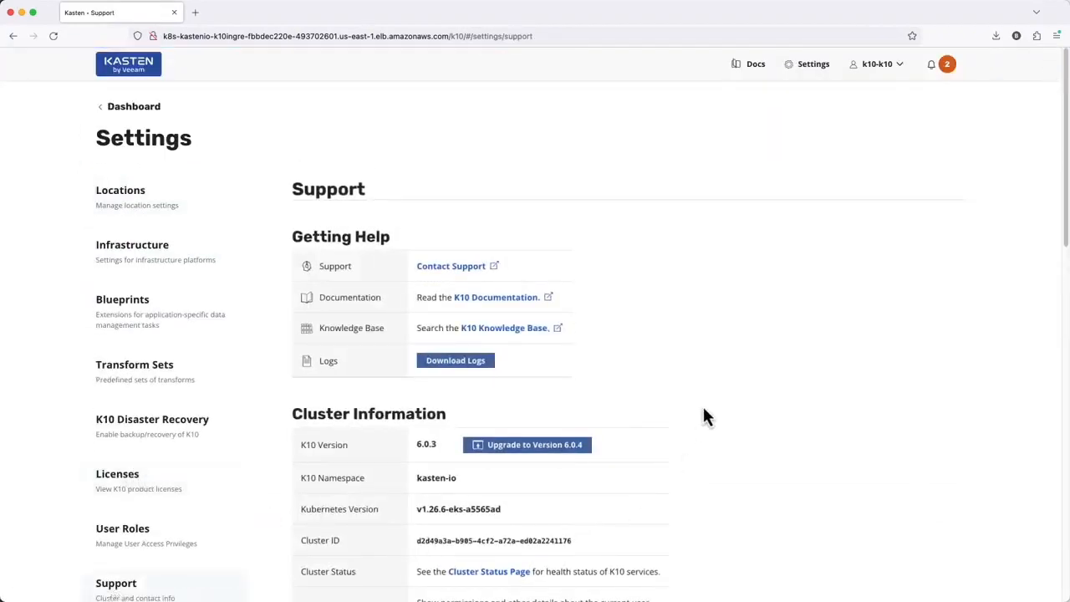
scroll(down, 3)
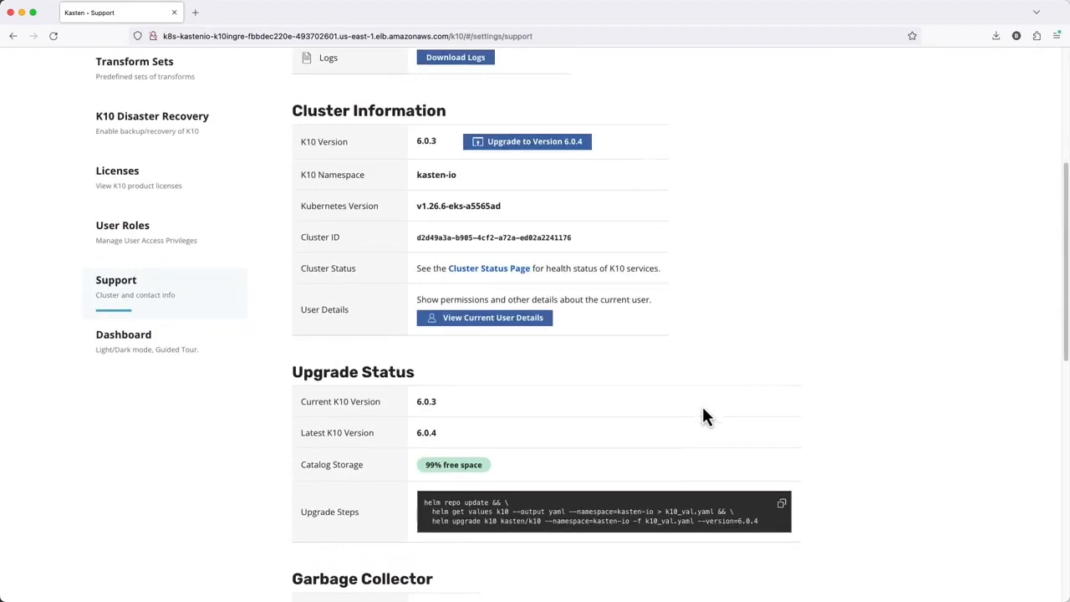
scroll(down, 3)
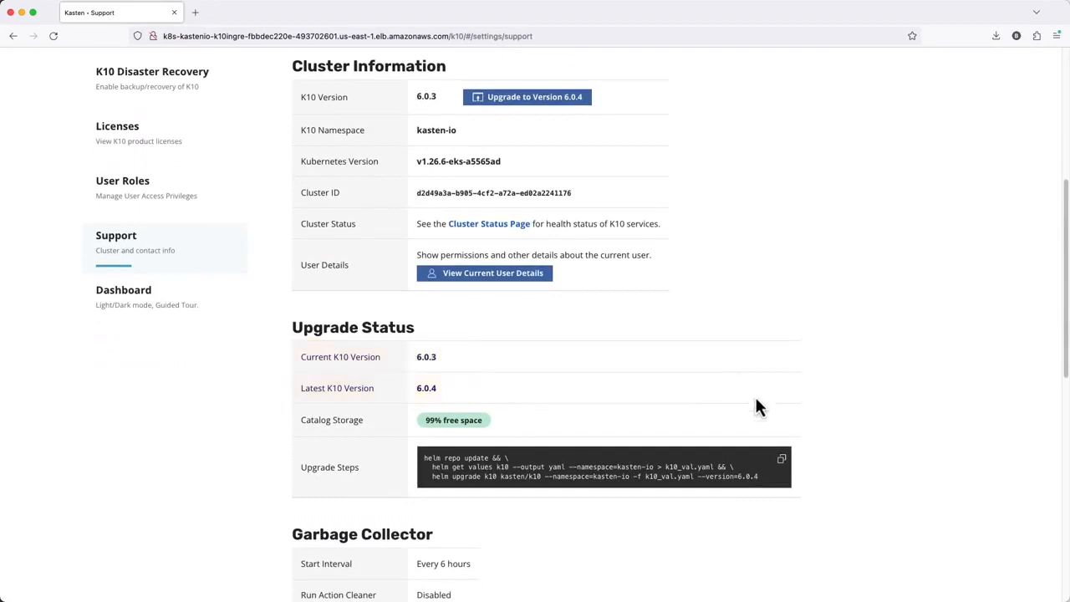
click(782, 458)
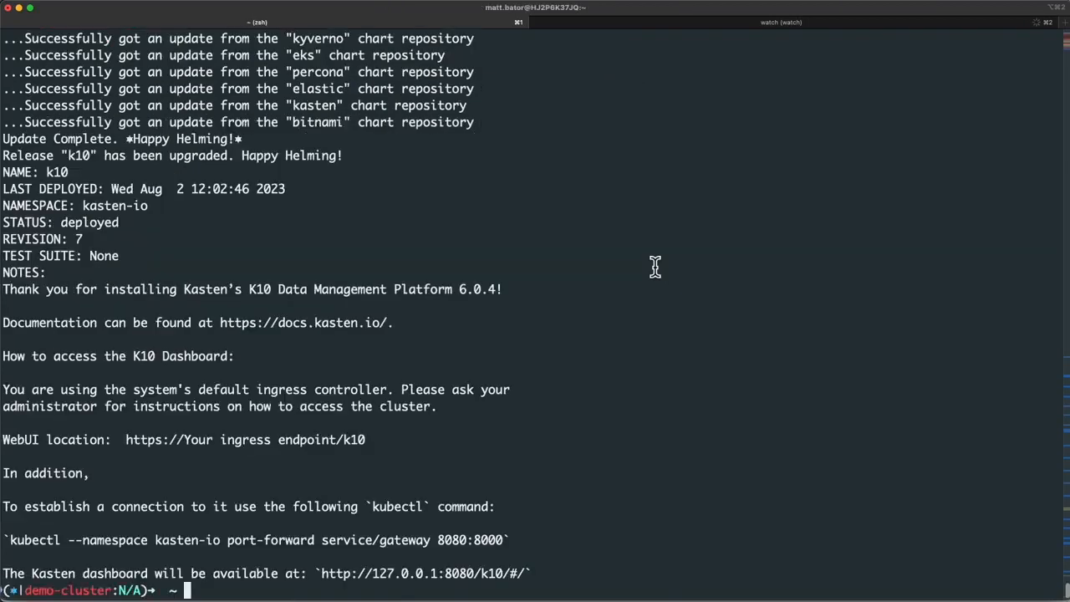
mouse_move(651, 251)
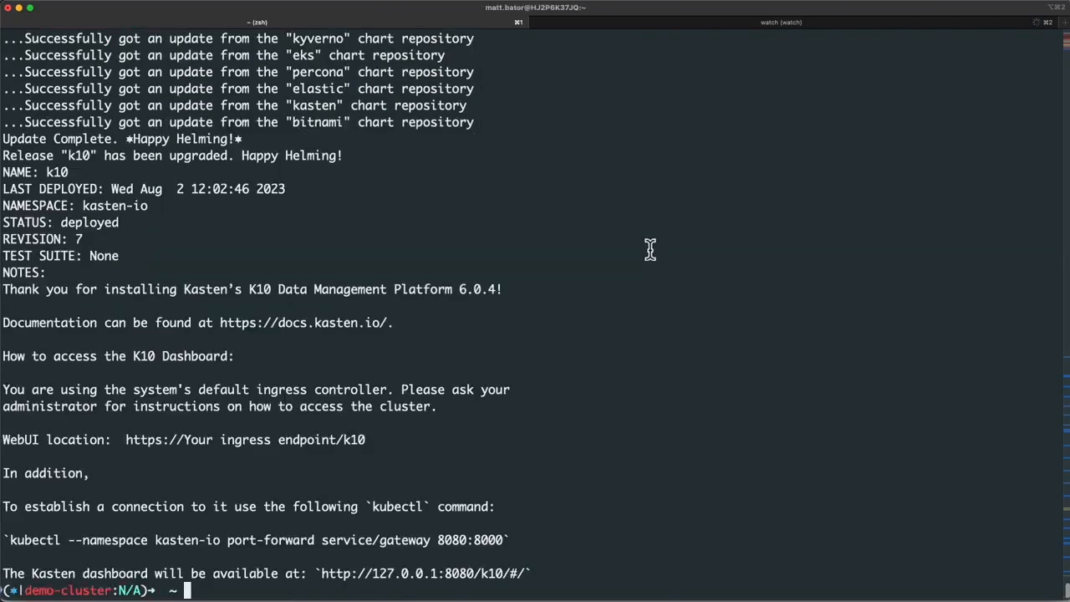
Step: Focus the iTerm2 window to clear the finished 6.0.4 upgrade output
click(781, 22)
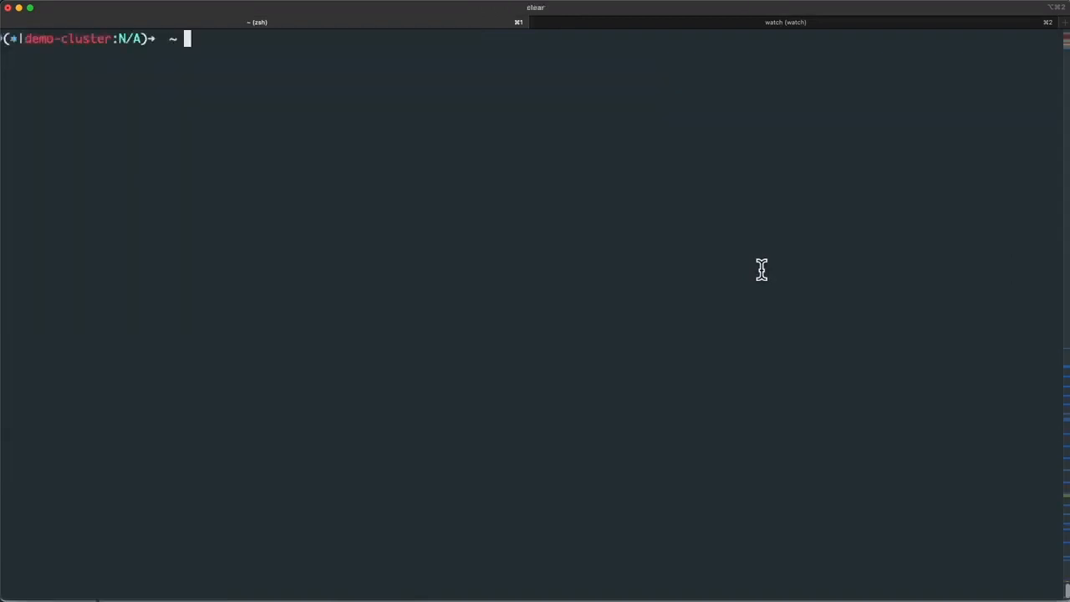
Step: Delete k10_val.yaml, then reload the Support page to see 6.0.4 marked up to date
text(rm k10_v)
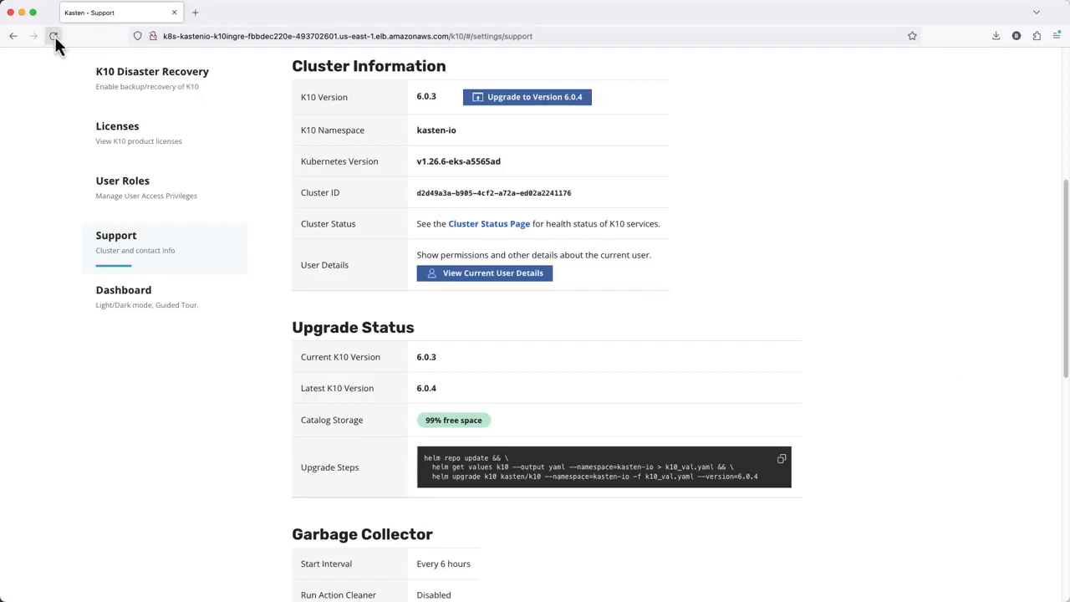
click(53, 35)
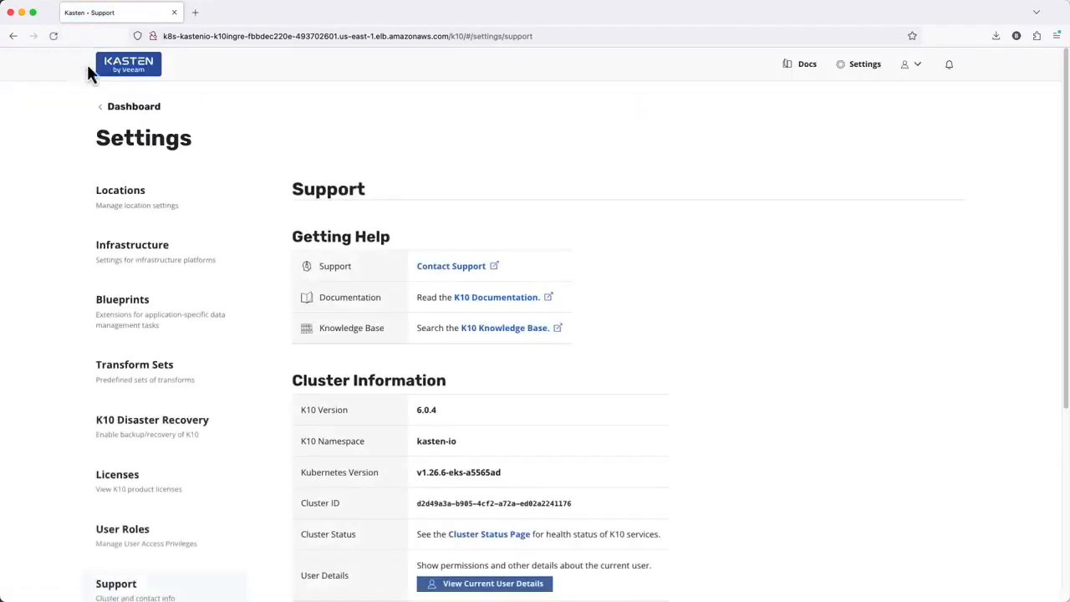
scroll(down, 3)
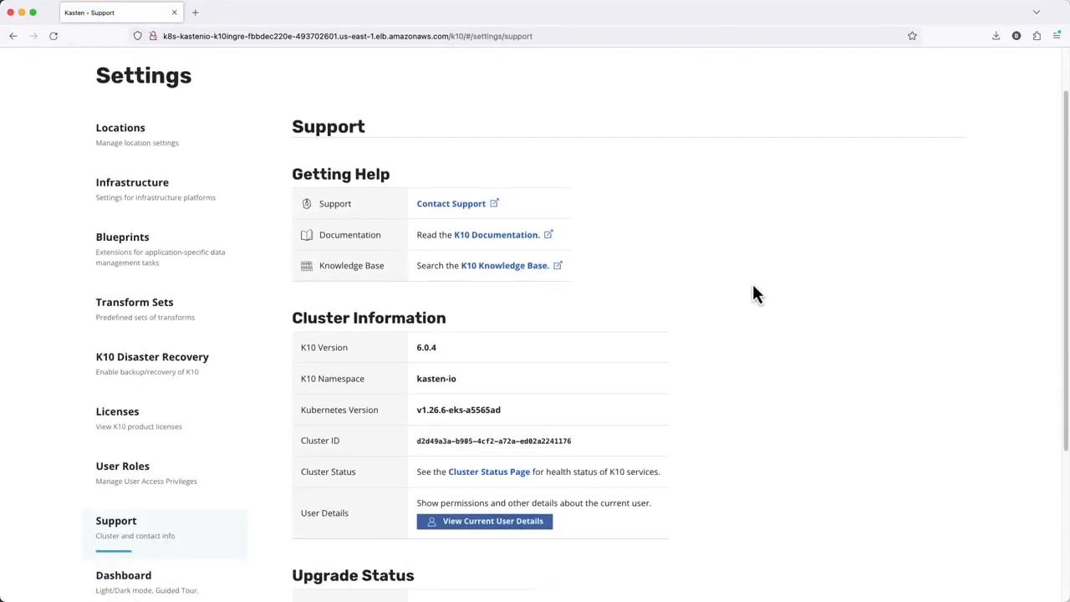
scroll(down, 3)
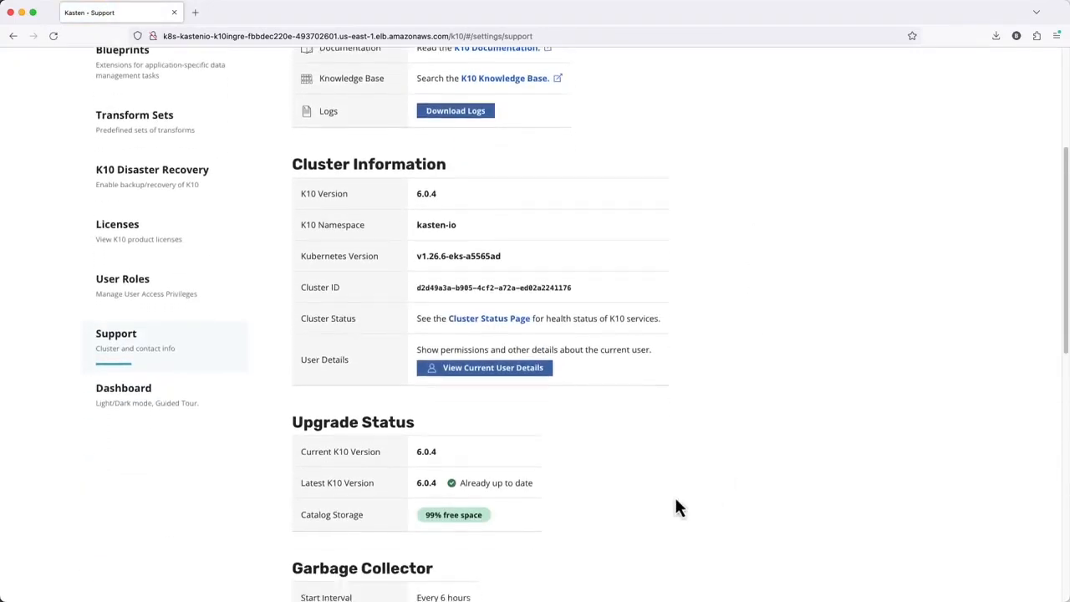